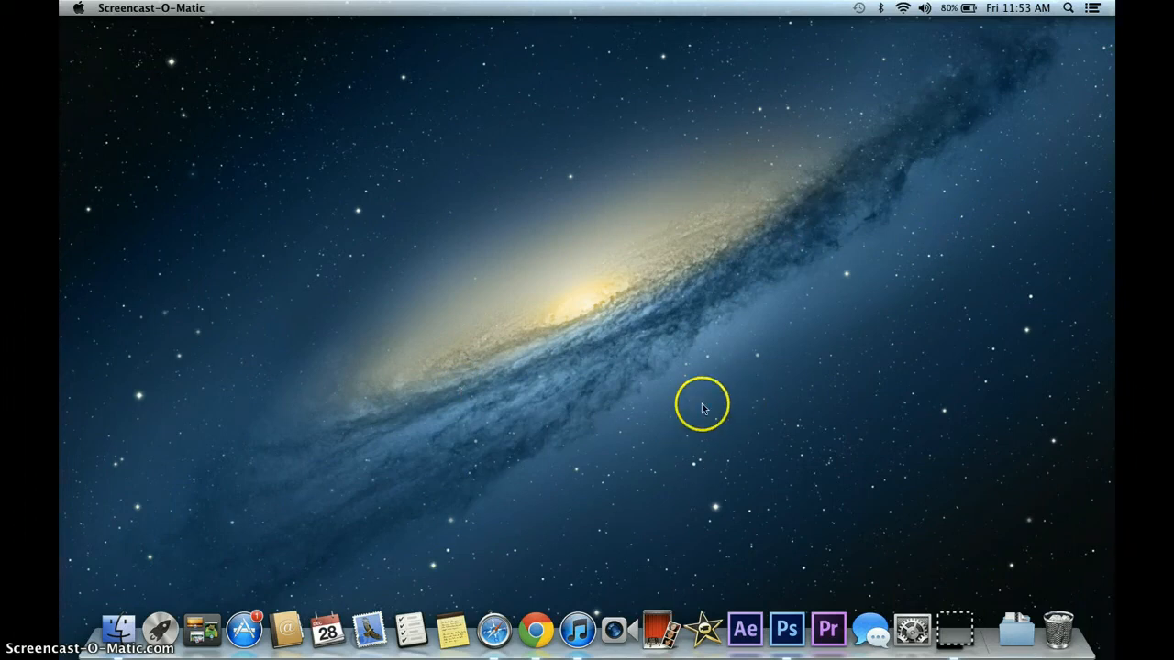
mouse_move(439, 436)
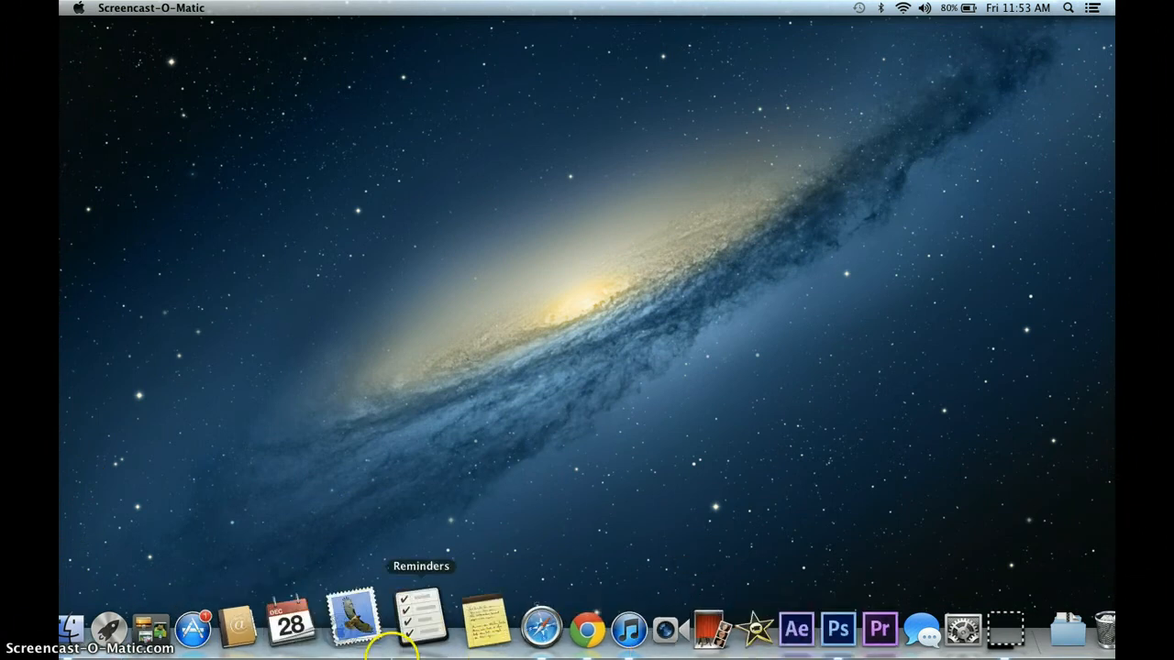
mouse_move(957, 455)
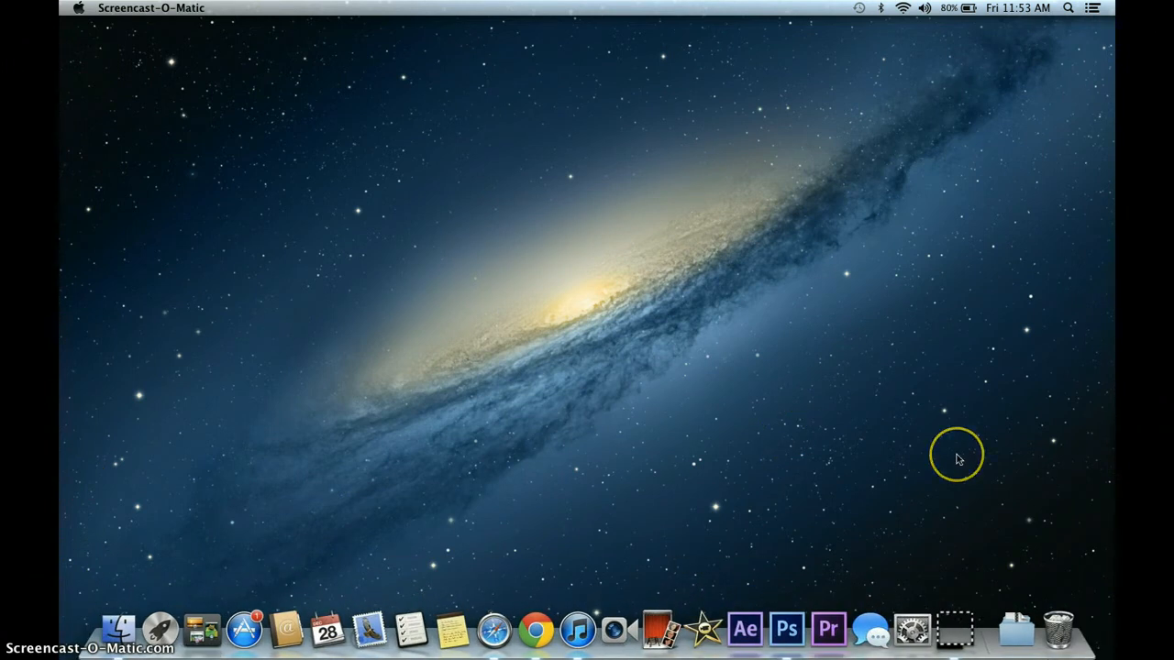
mouse_move(744, 628)
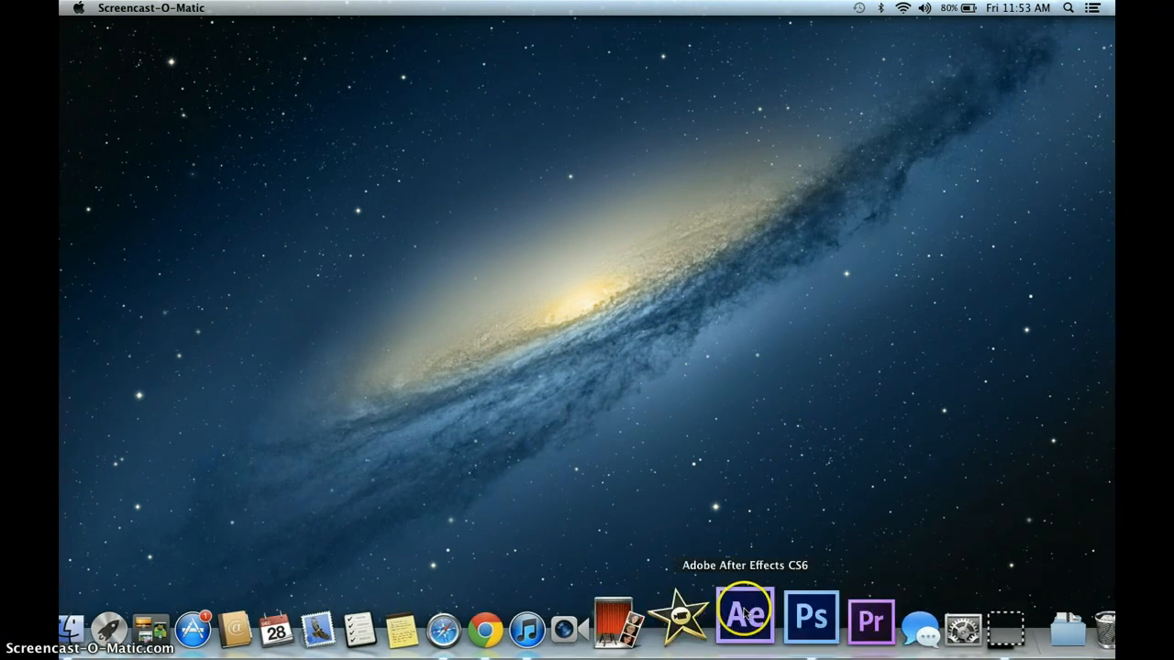
mouse_move(752, 491)
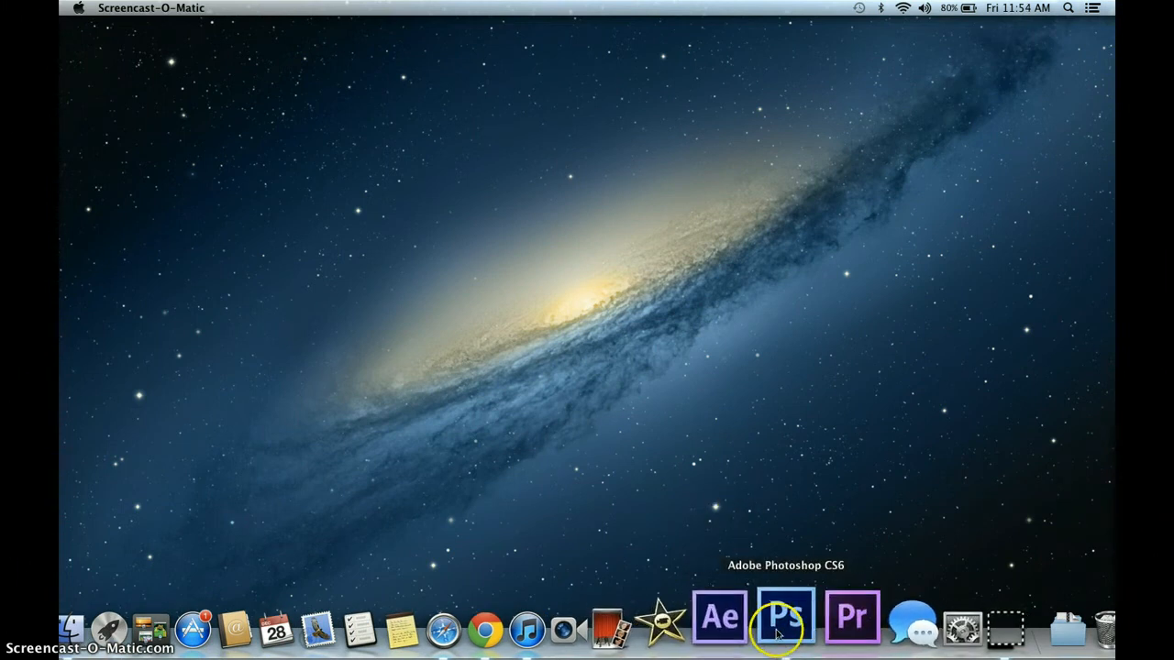
mouse_move(835, 628)
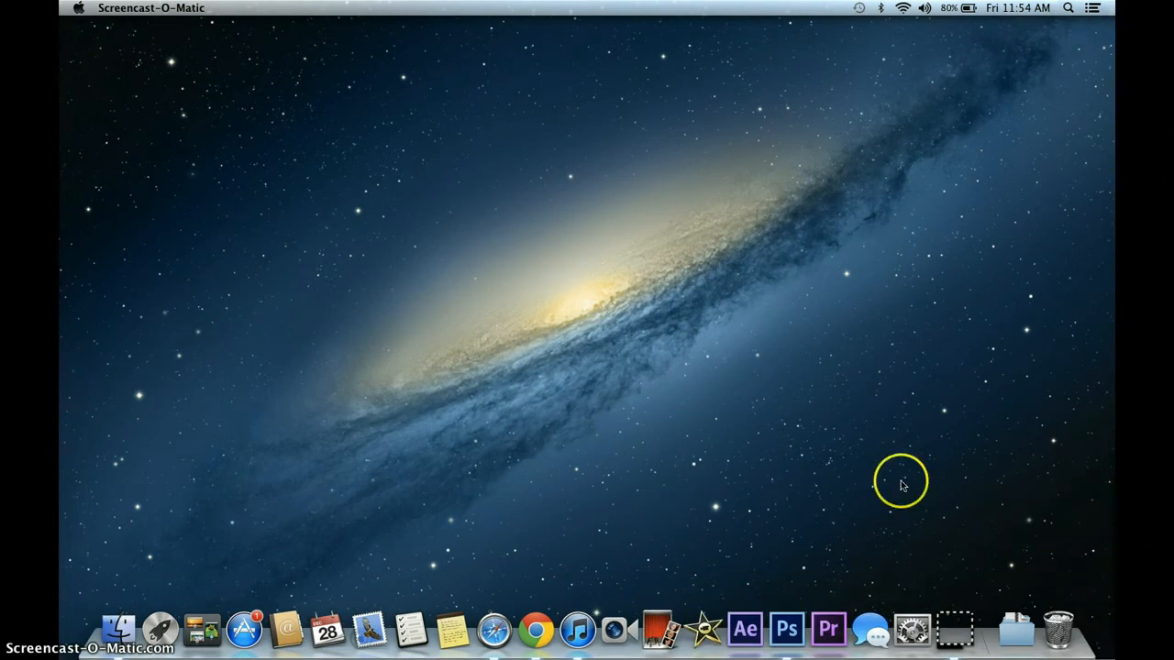
mouse_move(868, 439)
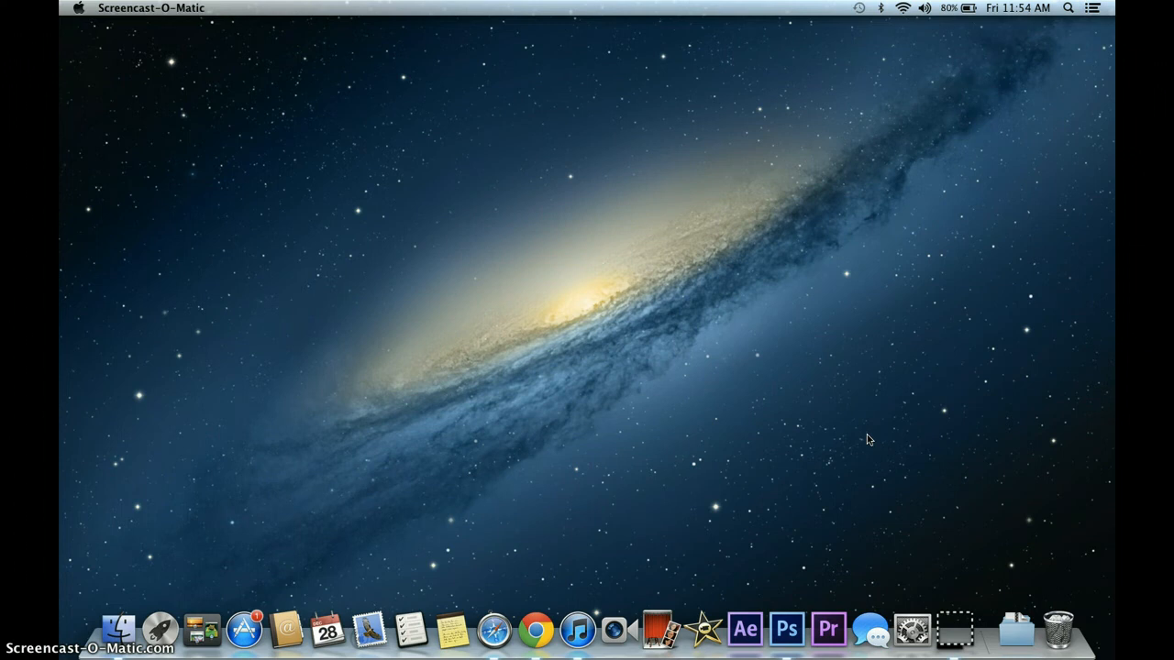
mouse_move(785, 468)
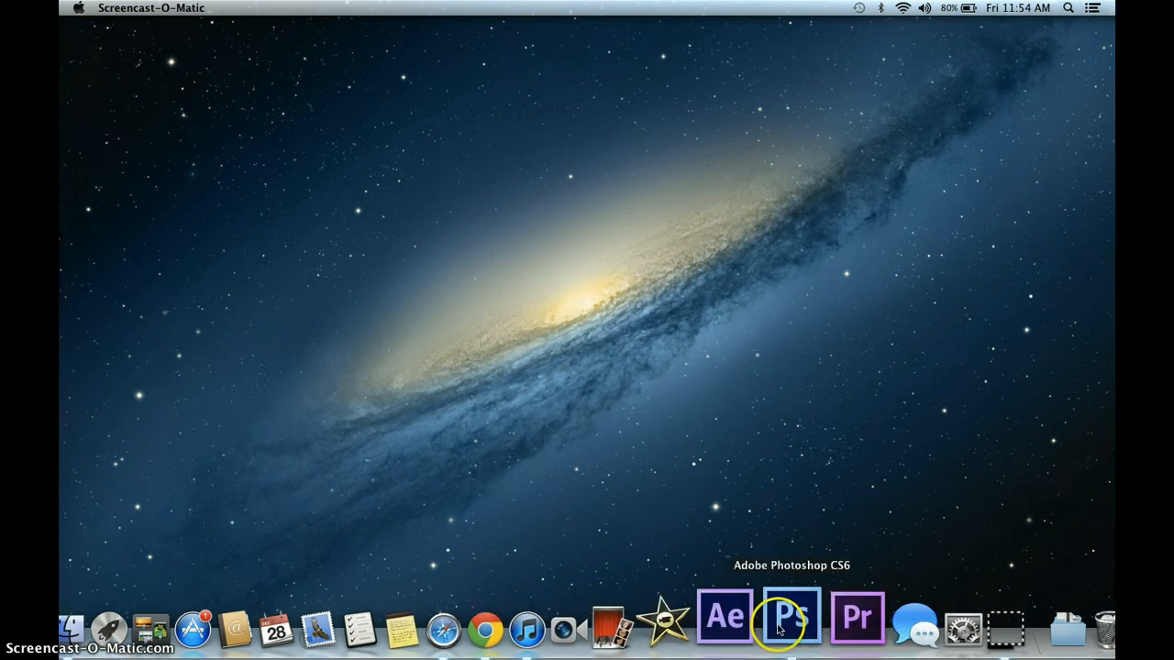
mouse_move(810, 369)
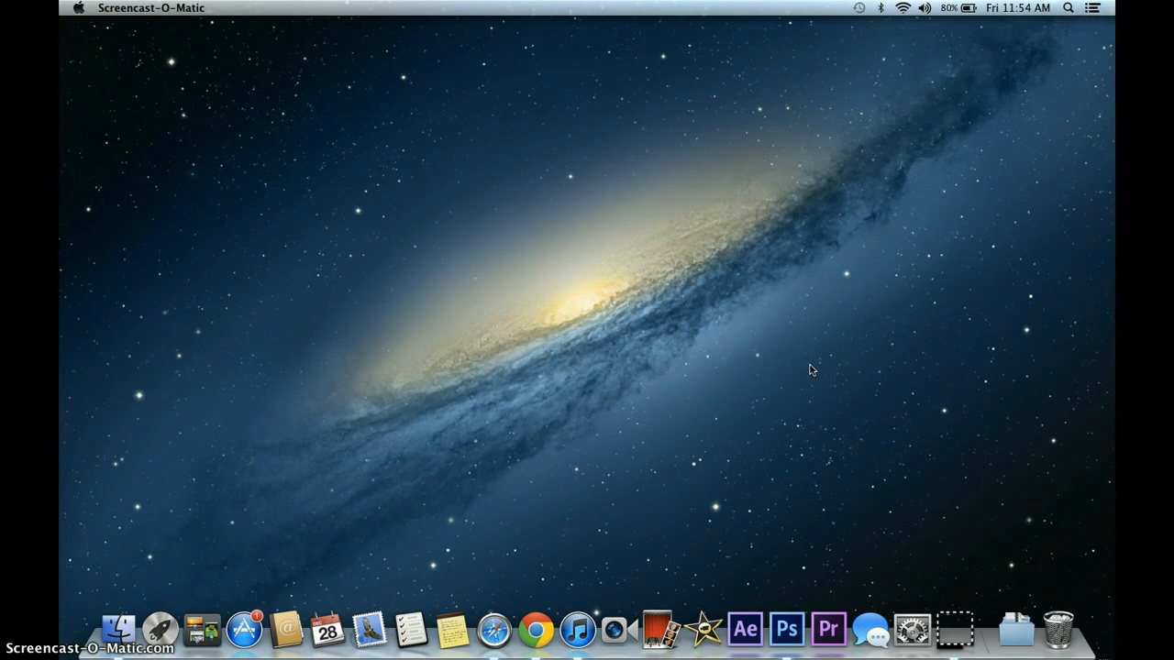
Launch Photo Booth from the Dock
left_click(772, 461)
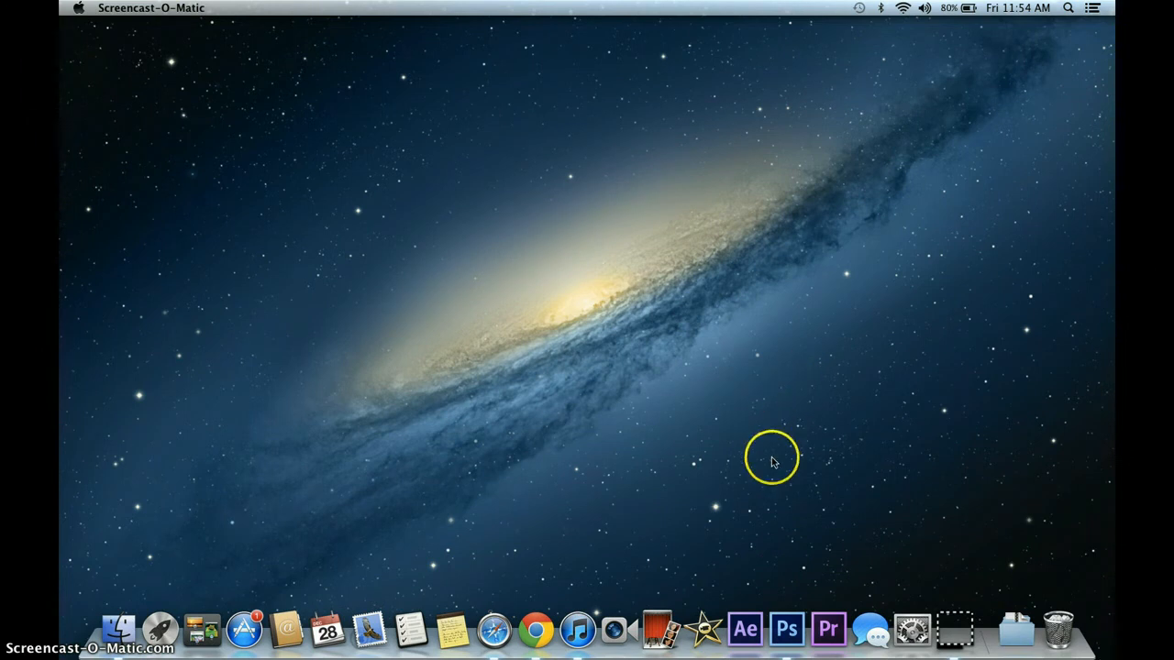
mouse_move(780, 389)
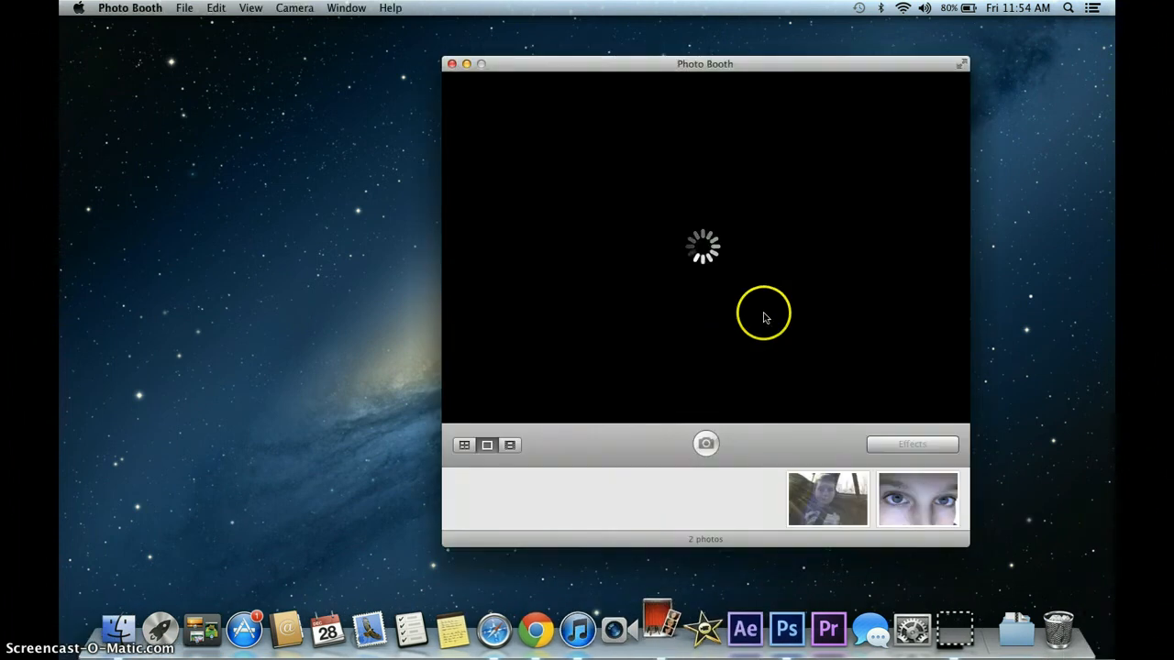
Show the close-up eye photo, move the Photo Booth window right, and open the photo in Photoshop
left_click(917, 499)
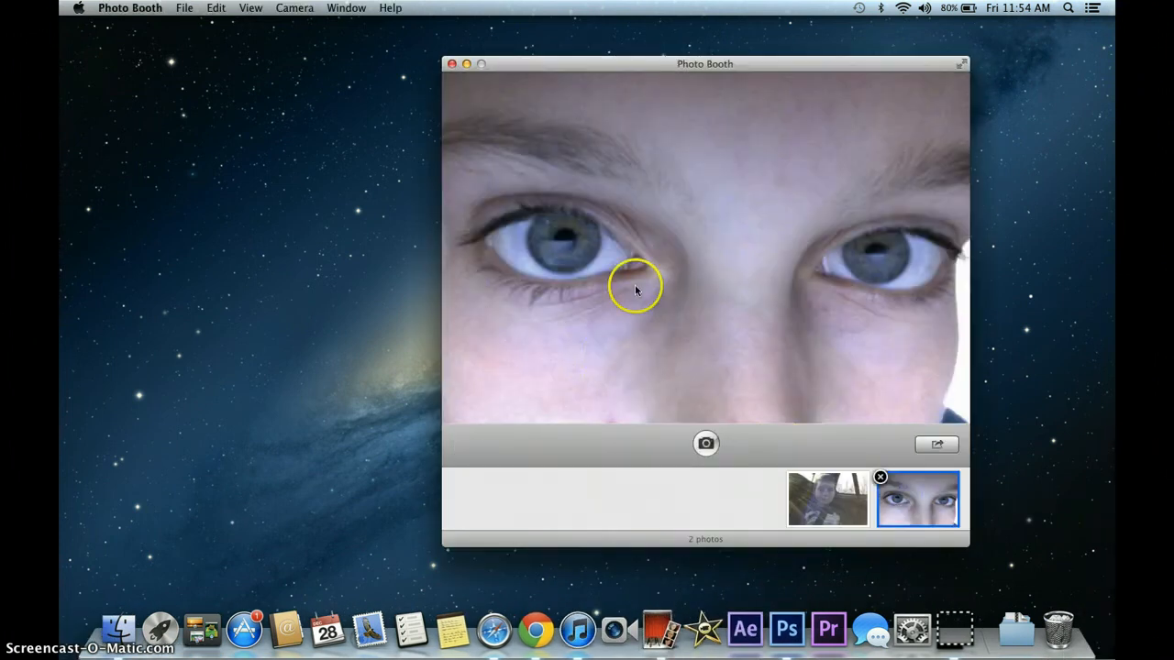
left_click_drag(705, 63, 851, 41)
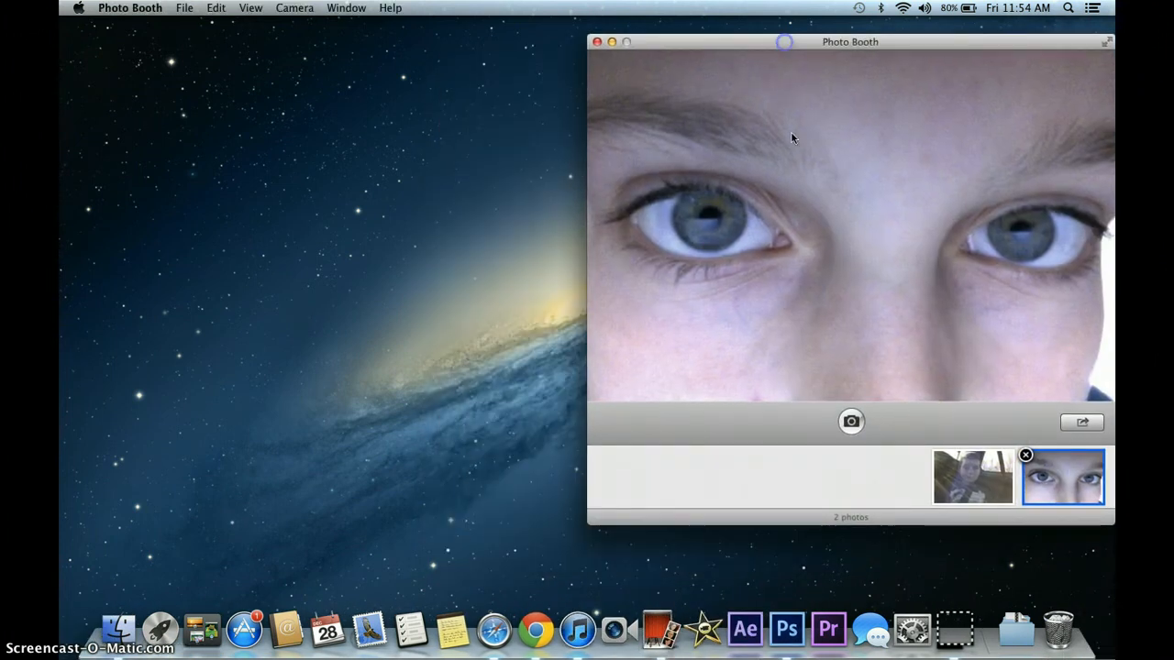
left_click(785, 629)
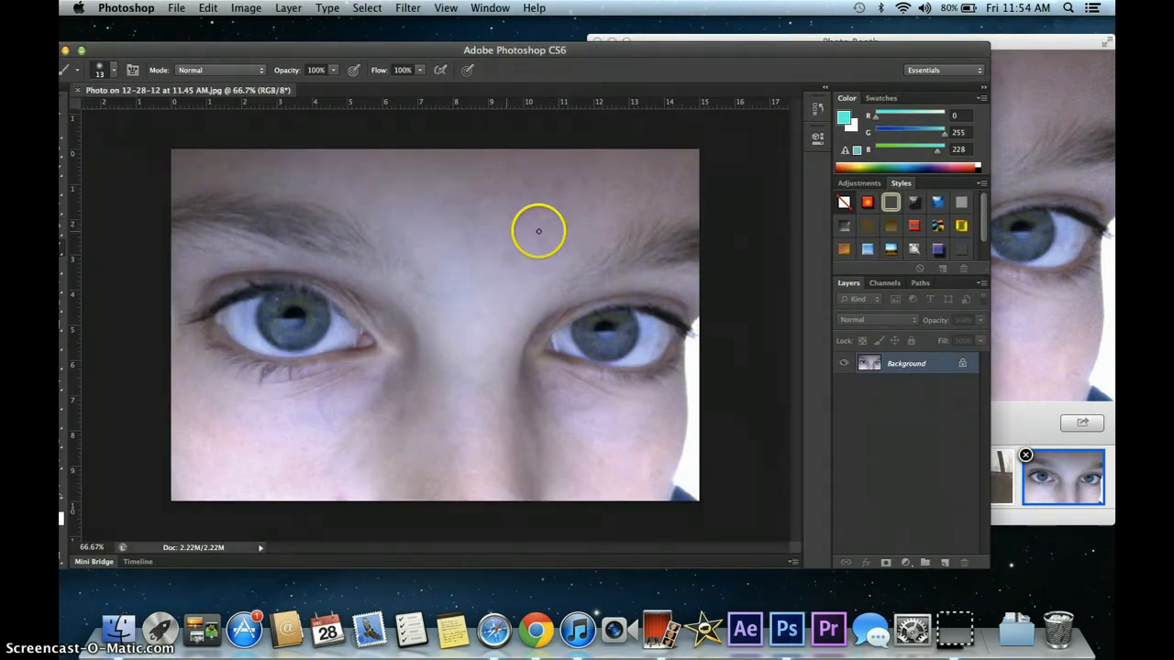
mouse_move(649, 38)
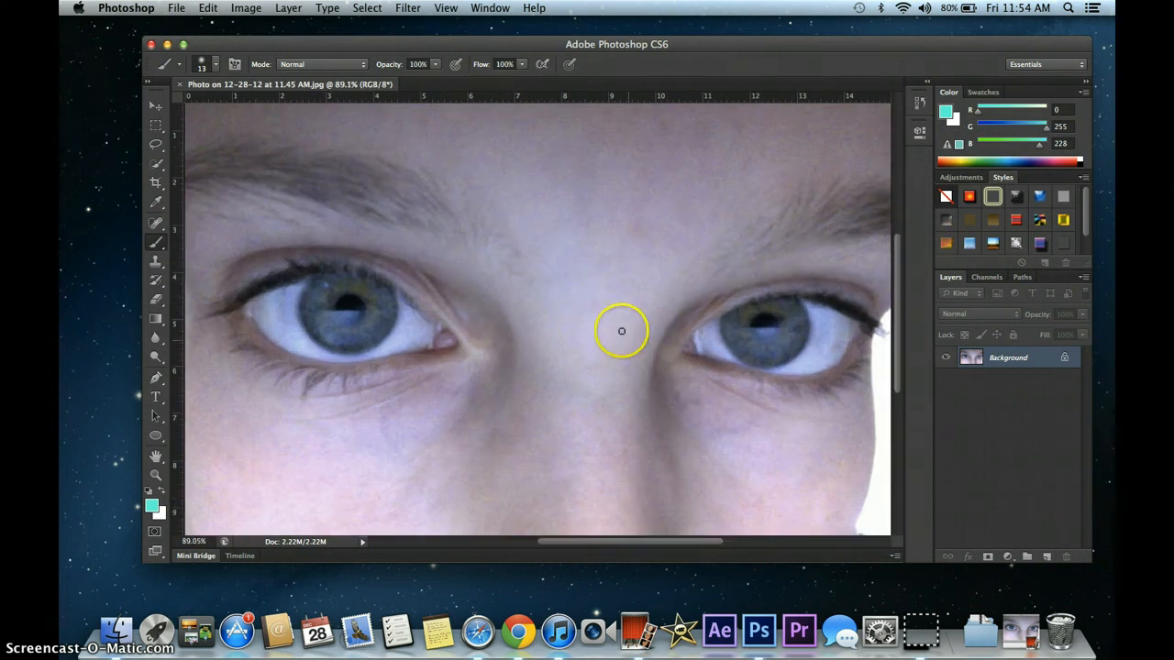
Add an empty Layer 1 above the eye photo and open the foreground colour picker
left_click(288, 7)
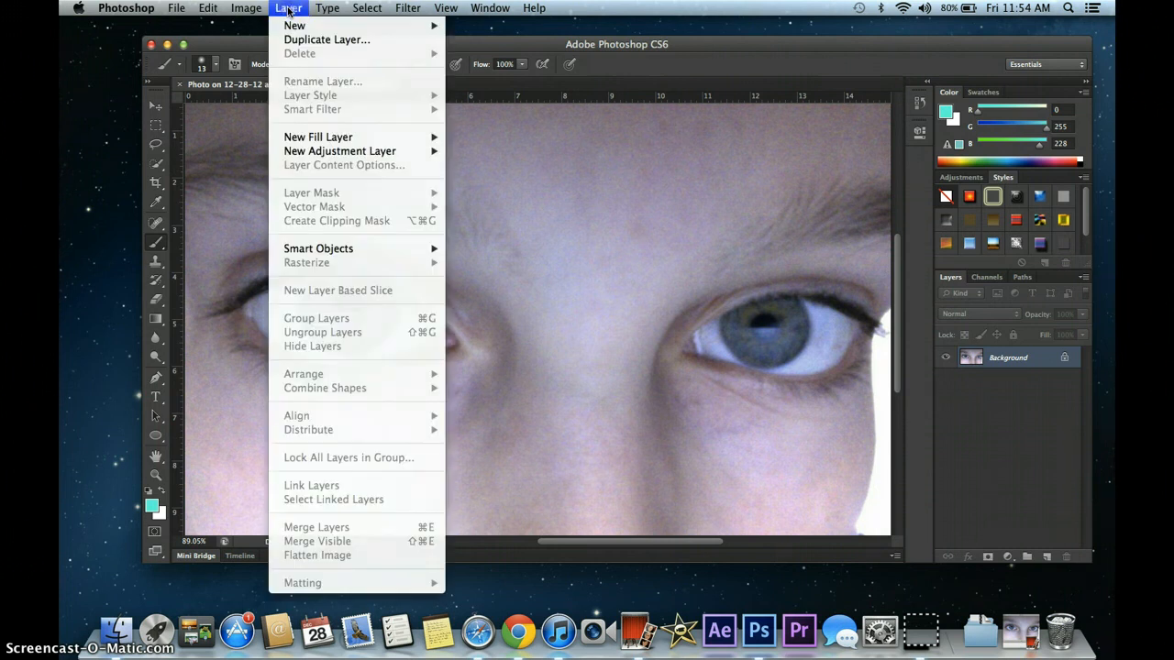
left_click(295, 25)
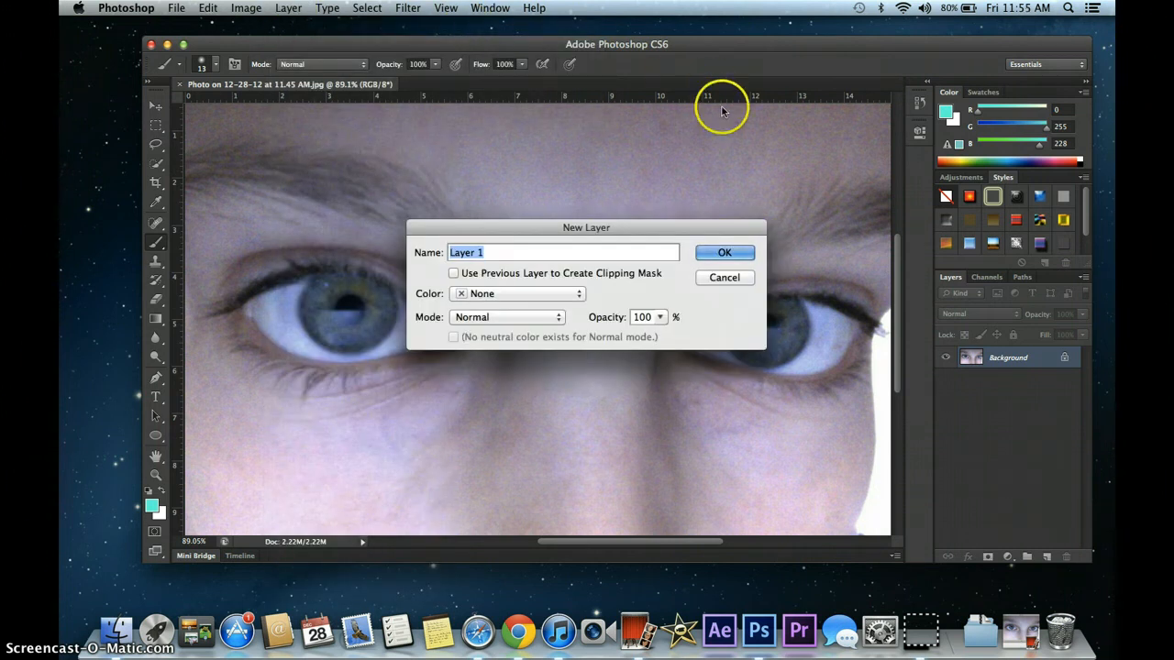
left_click(724, 253)
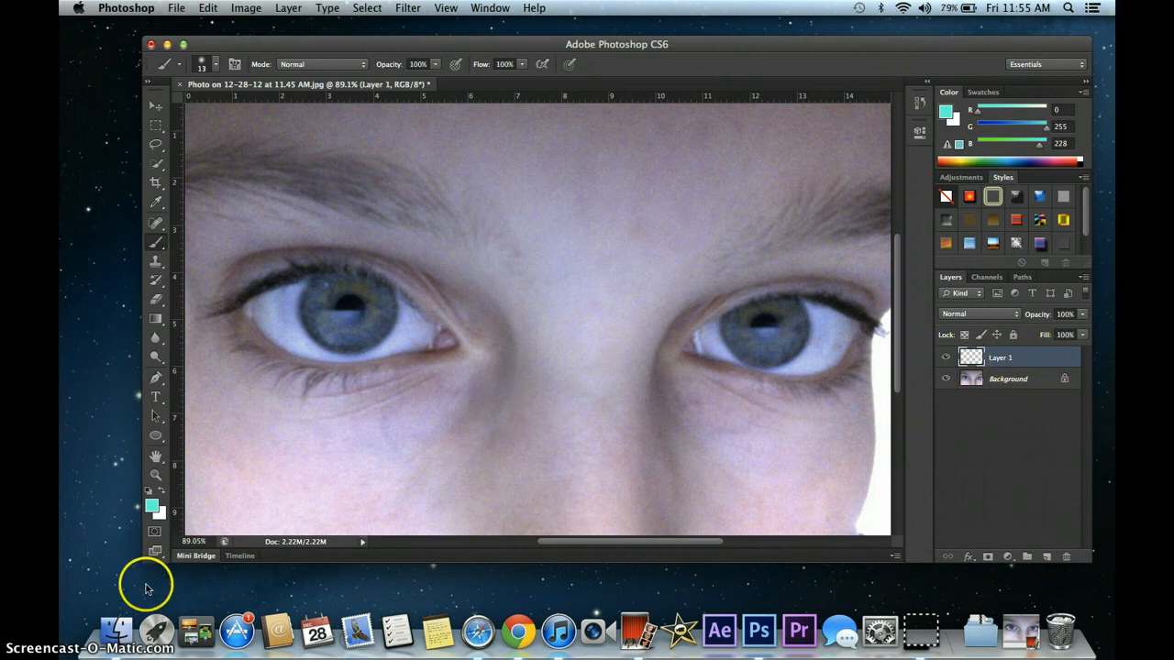
left_click(151, 503)
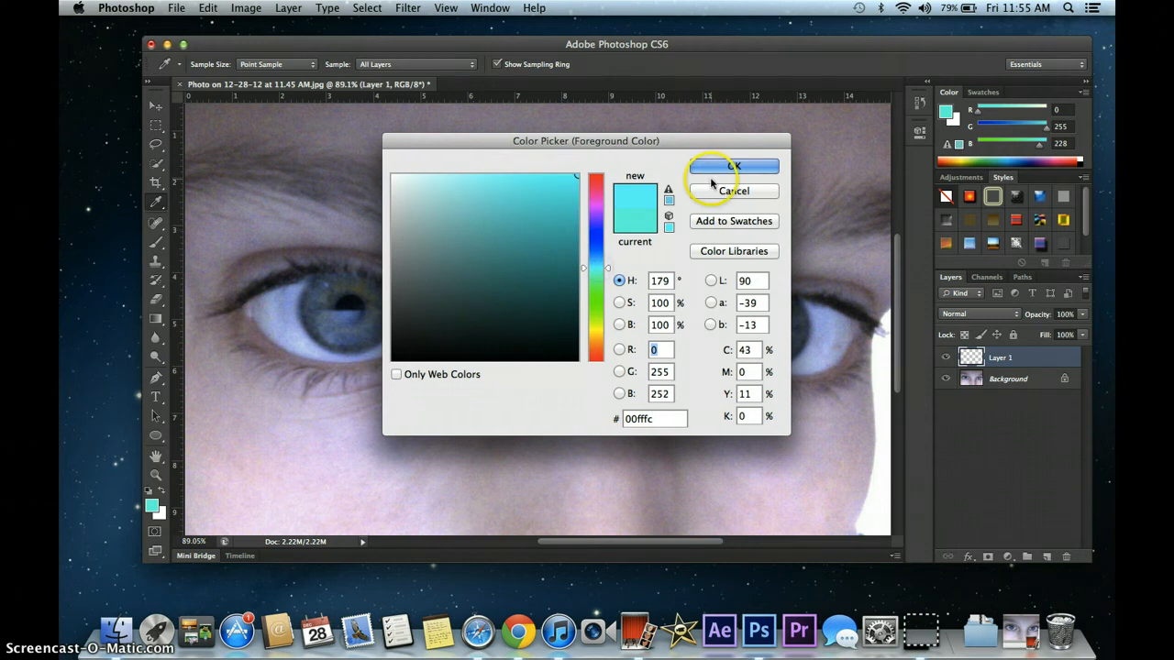
Accept cyan #00fffc and brush it over the left iris on Layer 1, then switch to the eraser
left_click(733, 166)
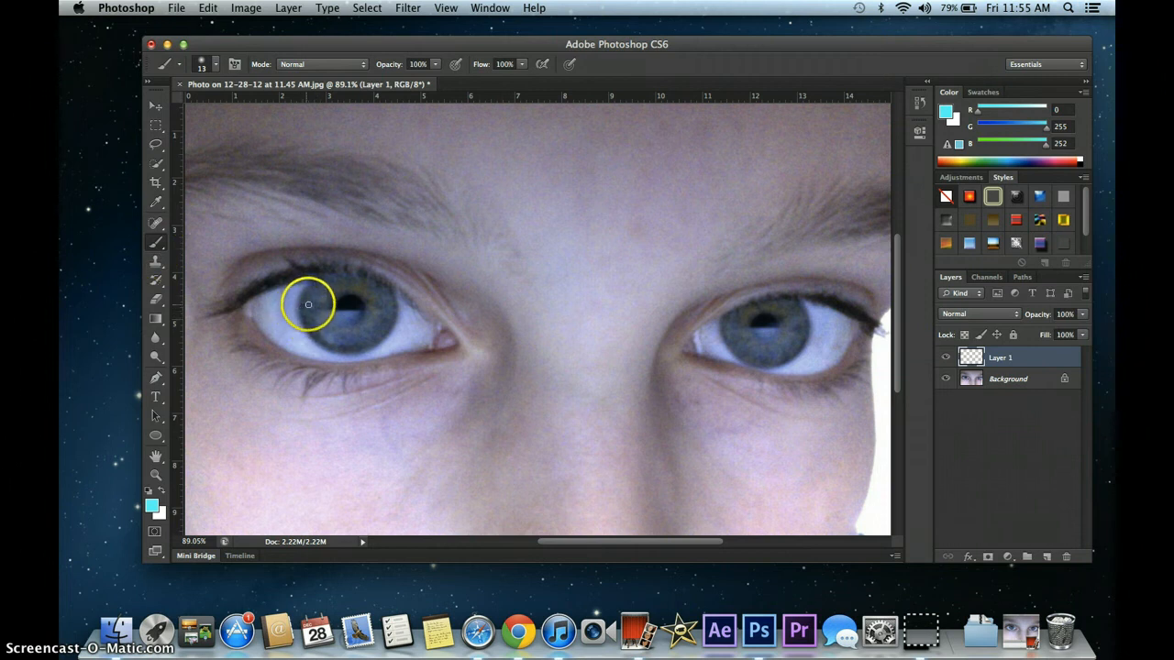
left_click(308, 313)
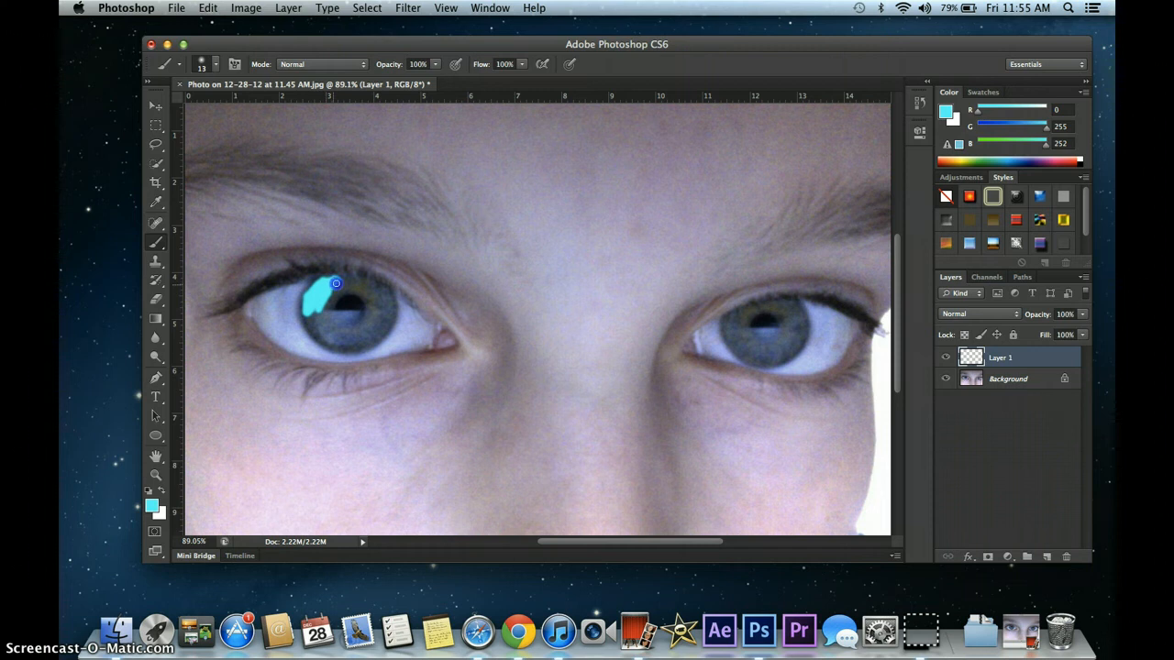
left_click_drag(335, 284, 324, 300)
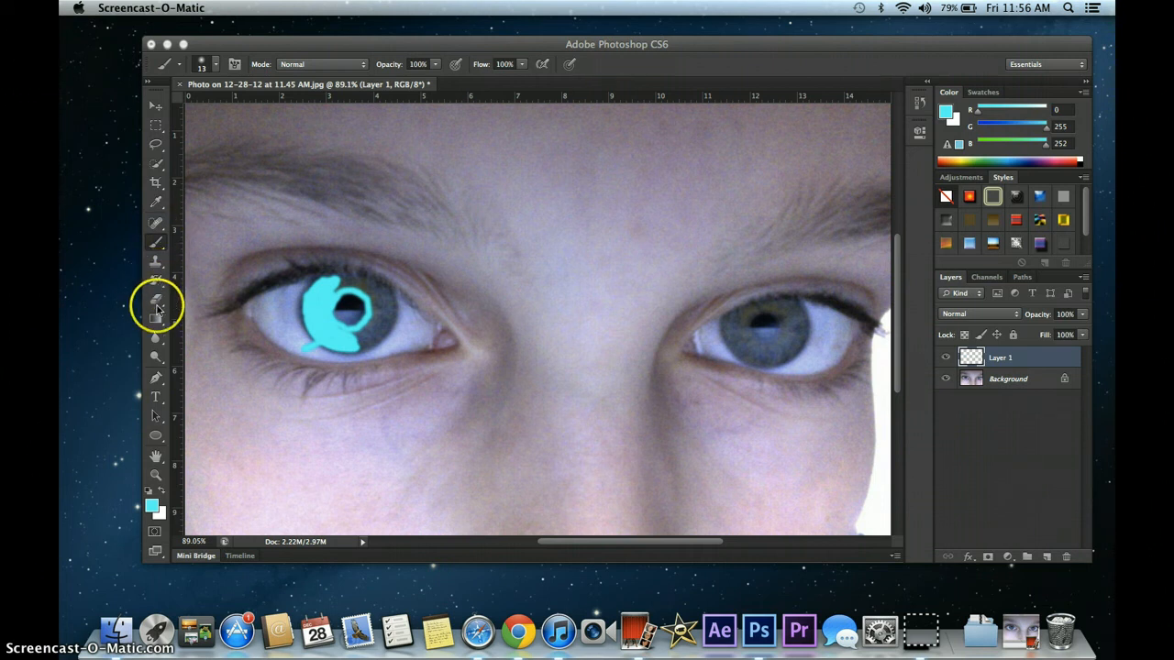
left_click(156, 303)
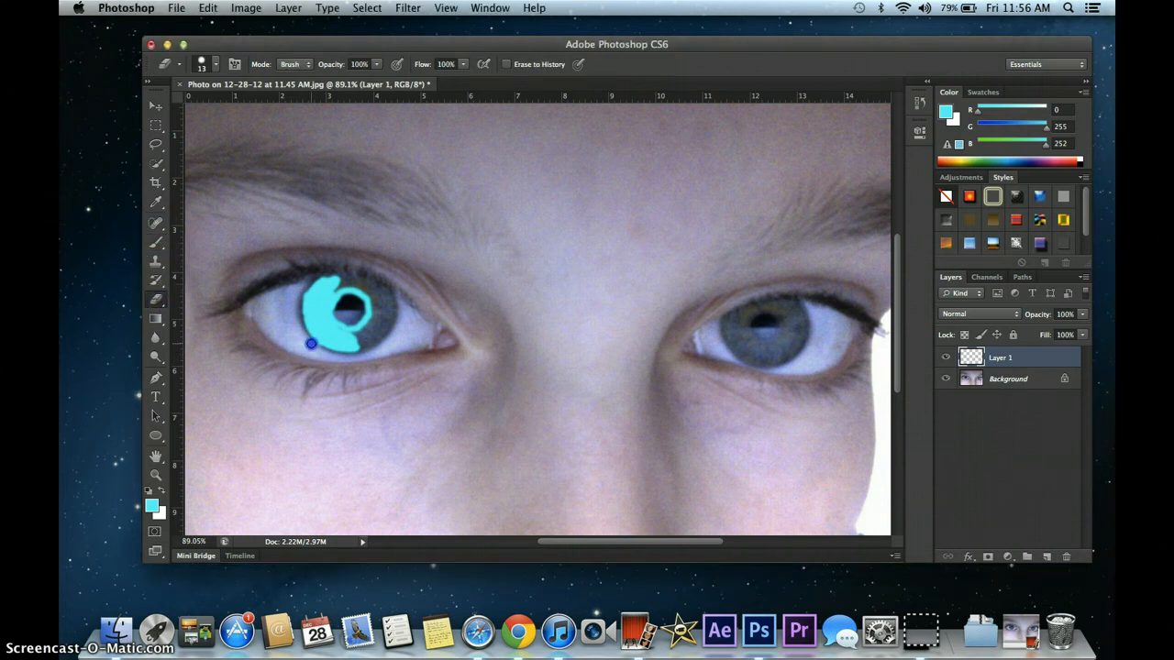
mouse_move(395, 393)
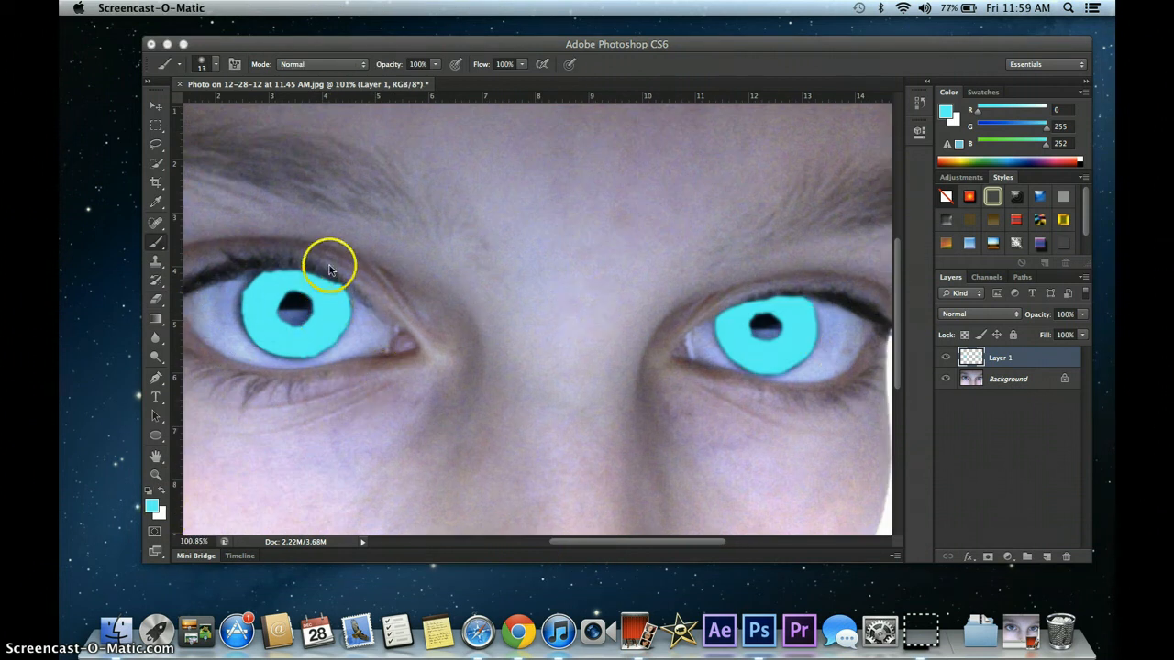
Try Soft Light on Layer 1, revert to Normal, and add cyan to the left iris top
left_click(697, 44)
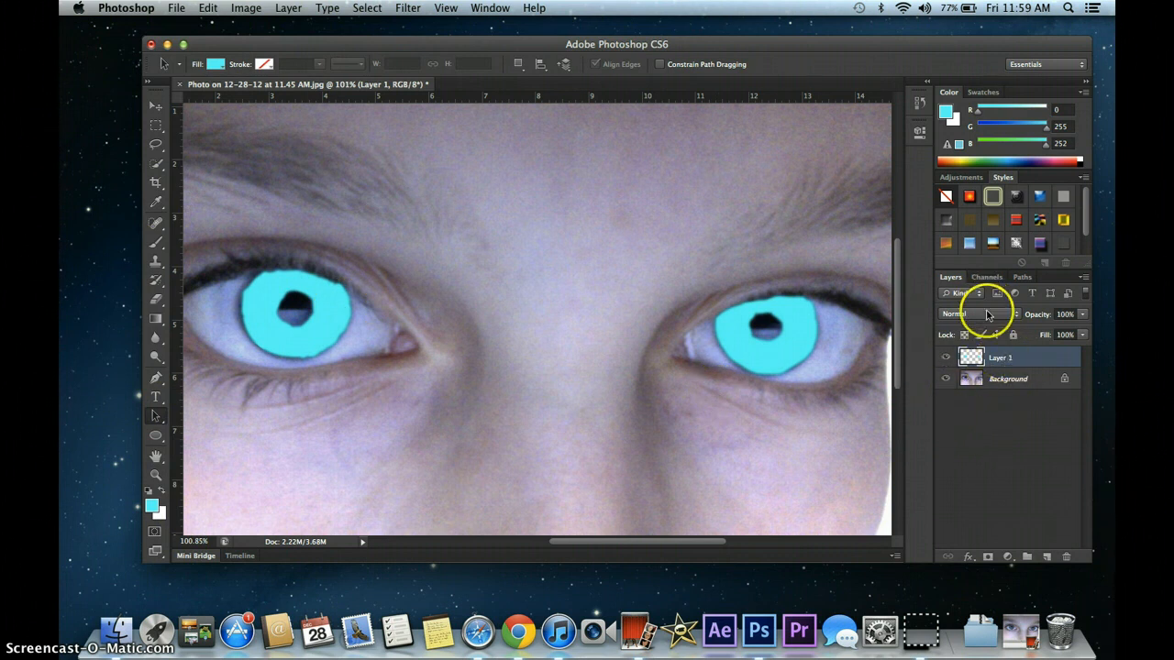
left_click(977, 313)
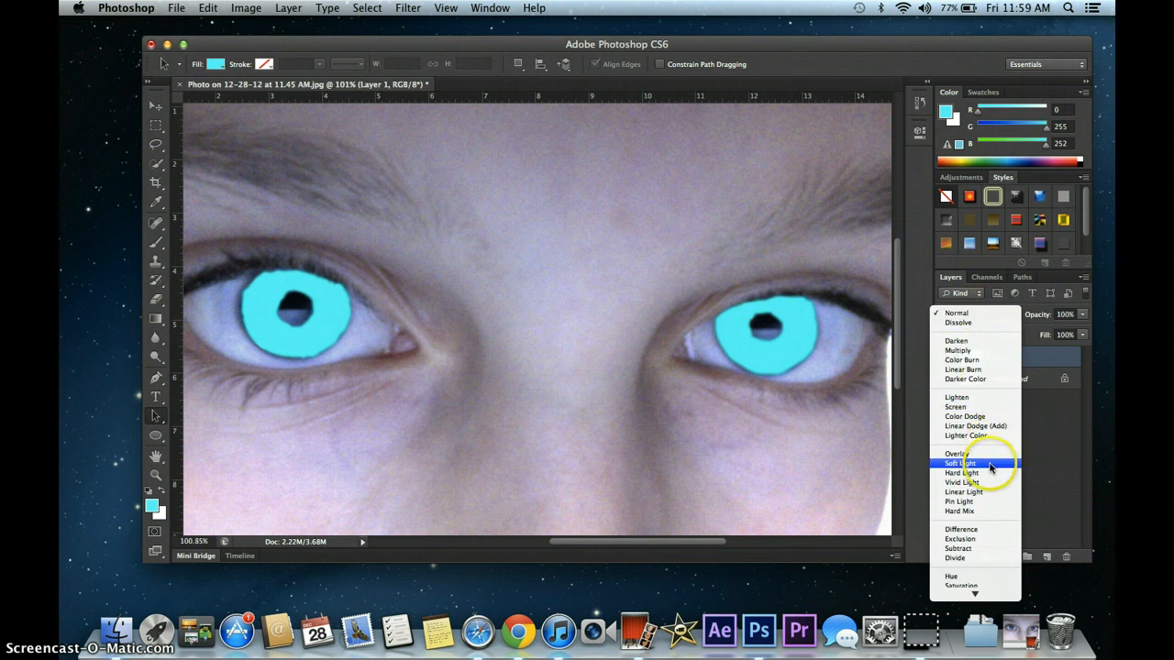
left_click(960, 463)
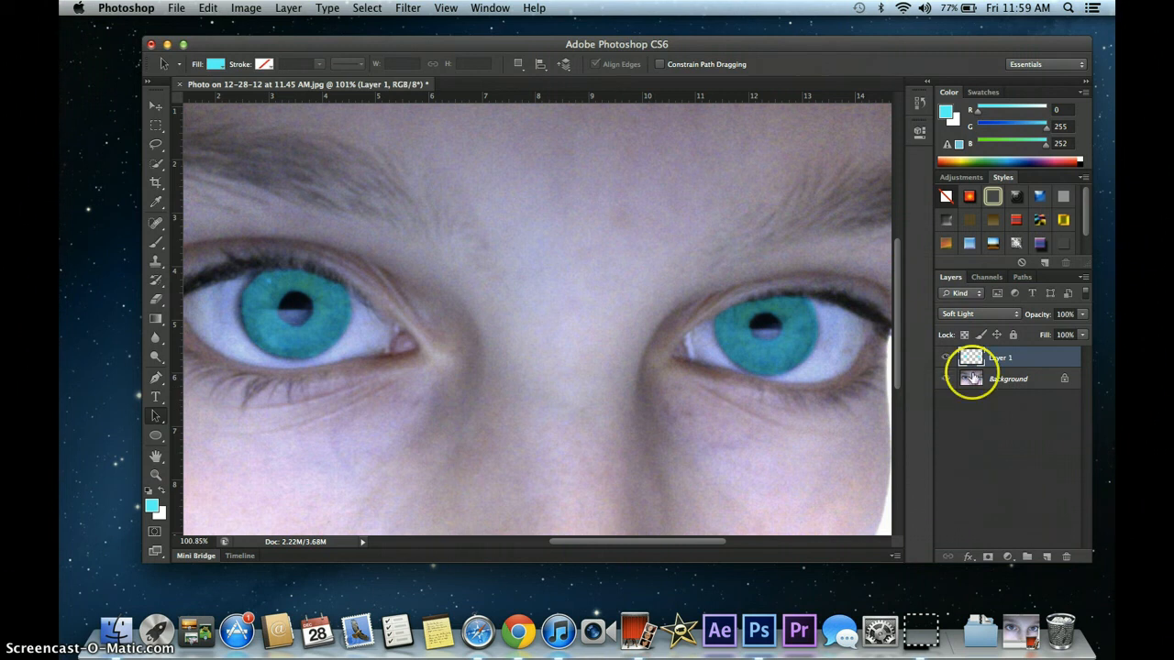
left_click(977, 314)
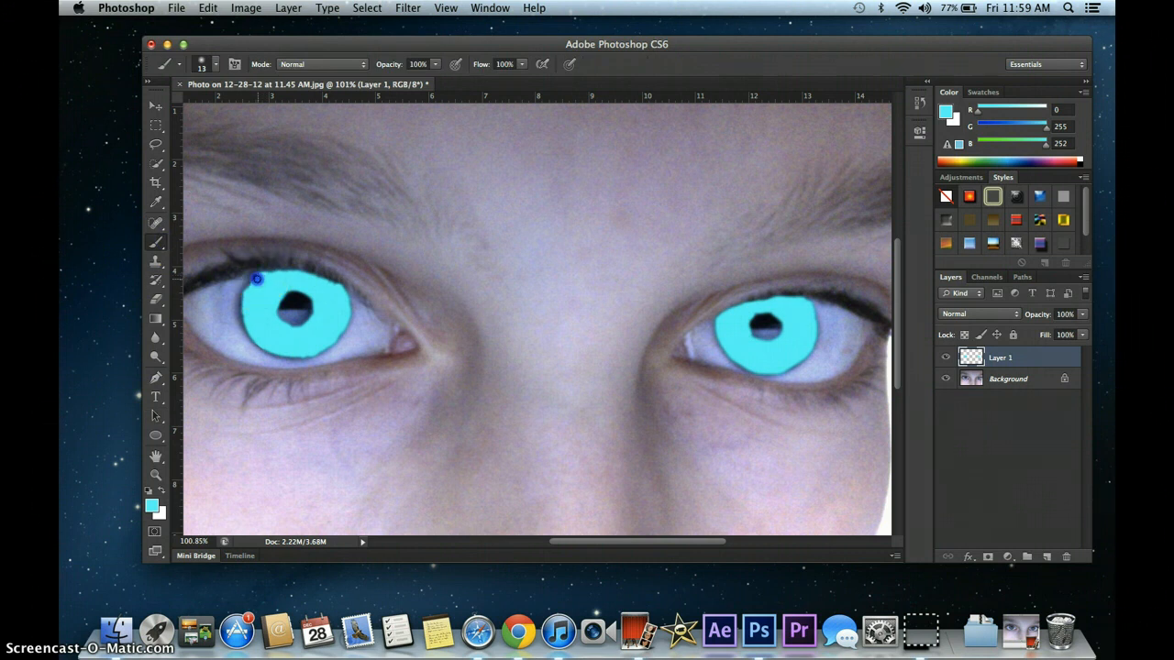
left_click_drag(256, 280, 253, 337)
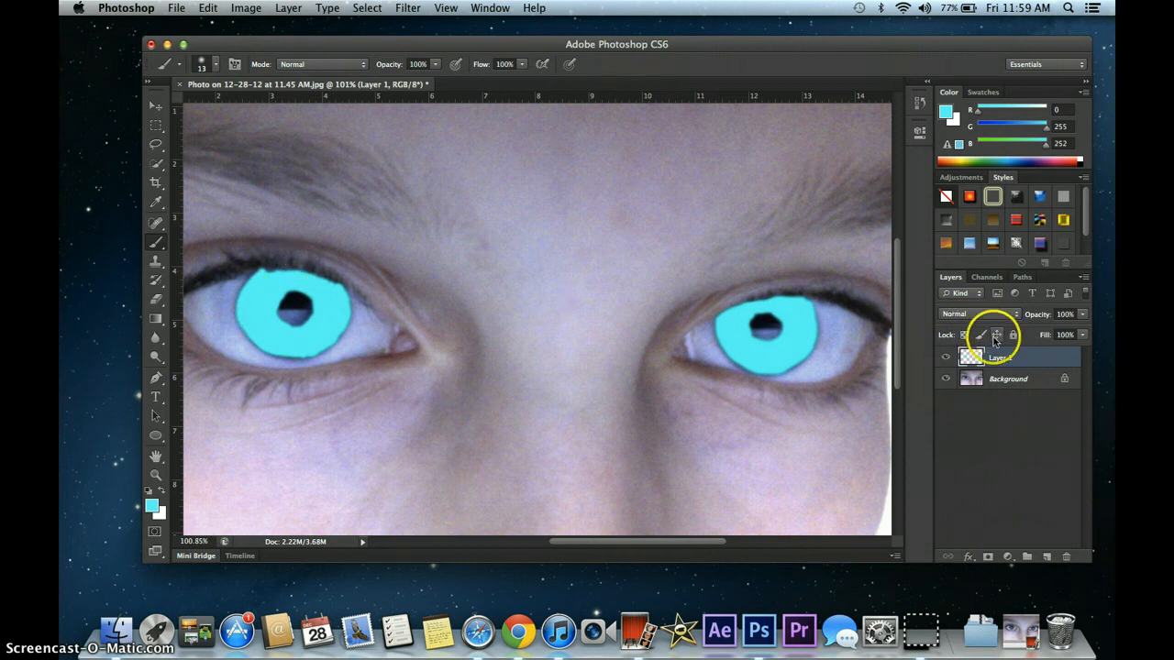
Toggle Layer 1 between Soft Light and Overlay, ending on Overlay at 50% opacity
left_click(958, 313)
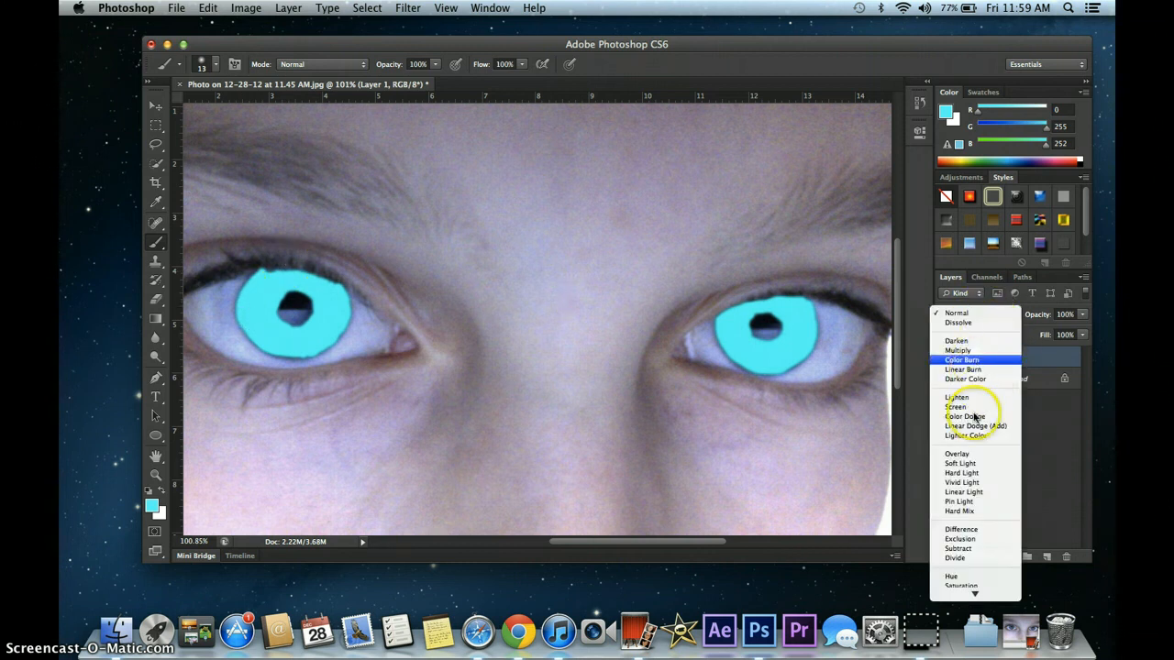
left_click(961, 463)
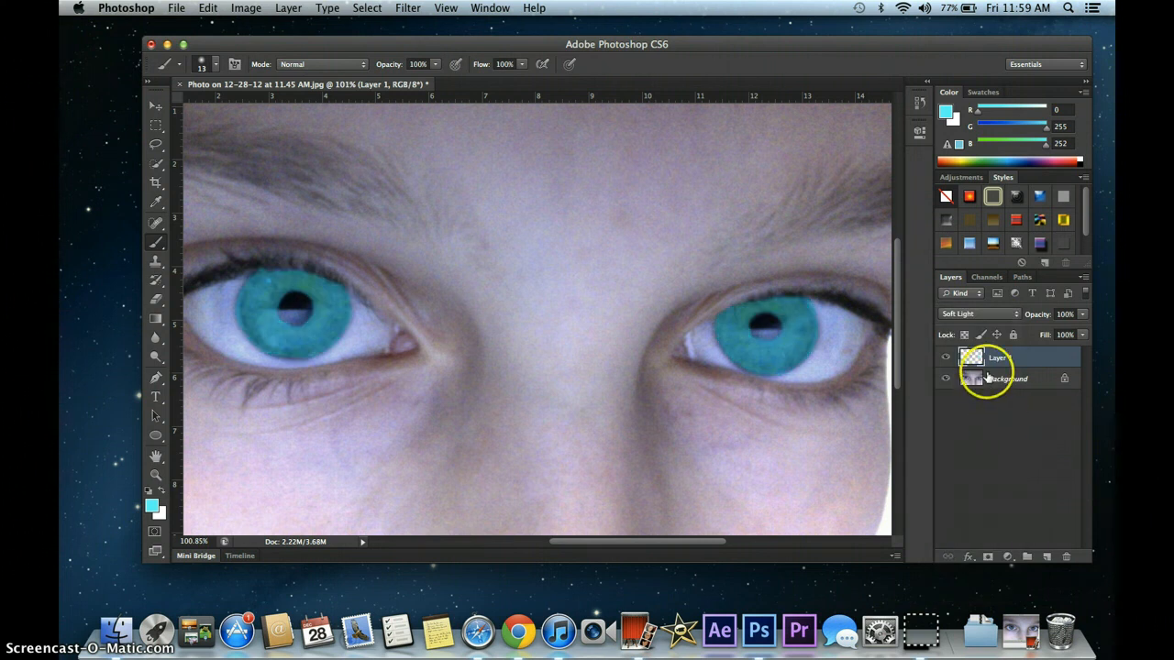
left_click(977, 314)
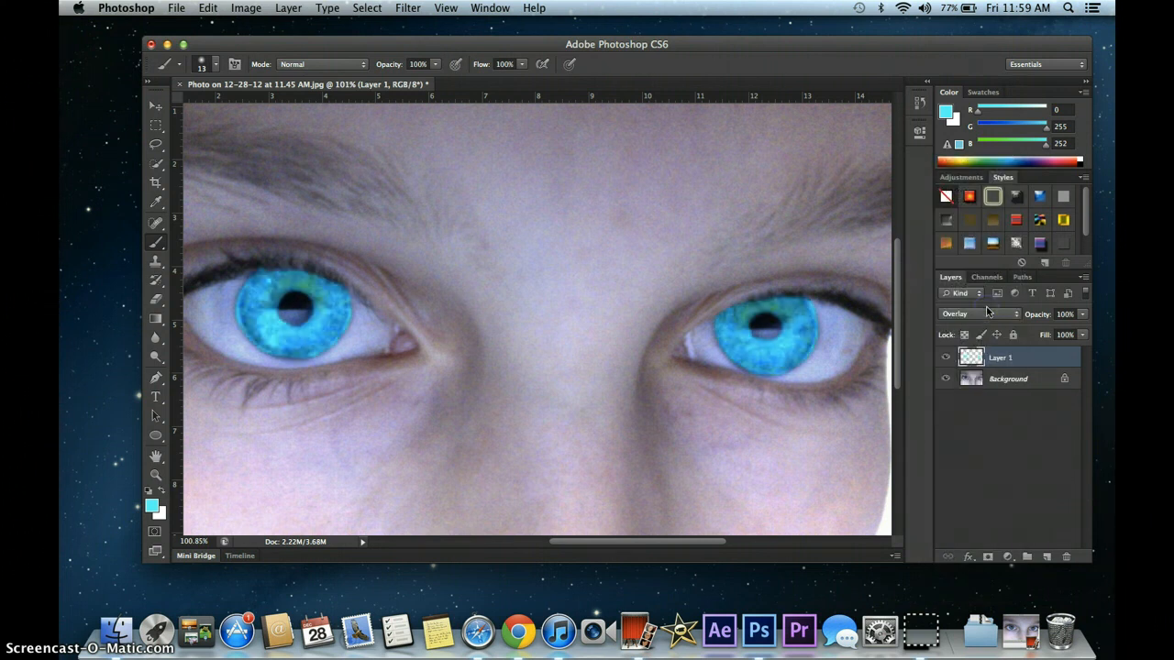
left_click(977, 314)
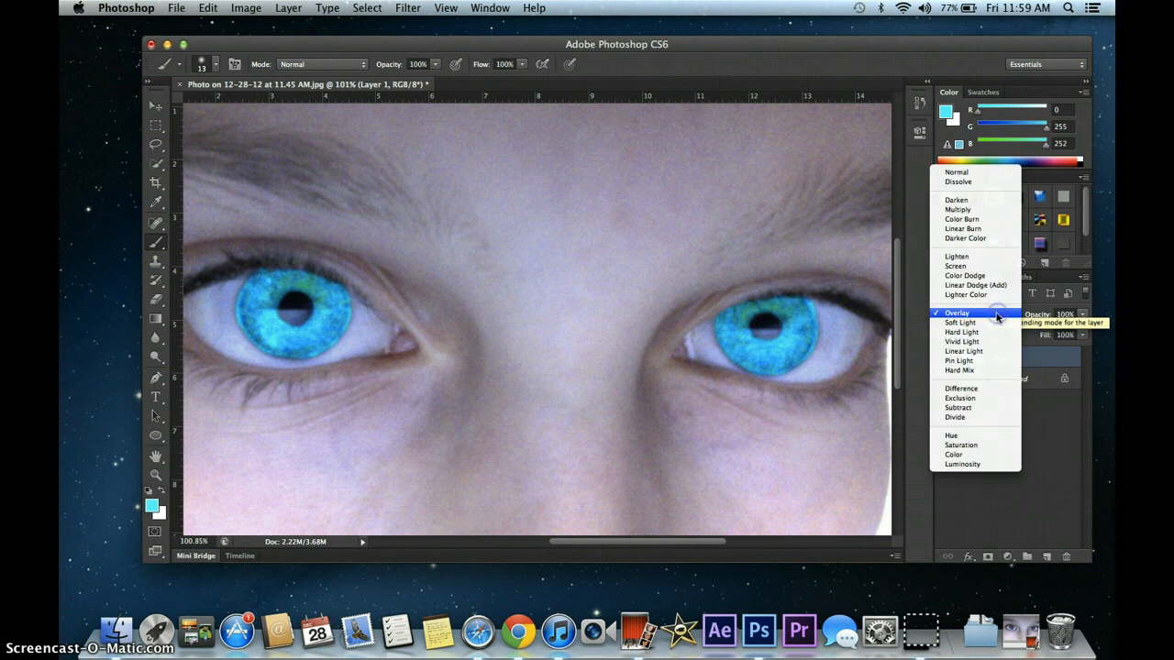
left_click(960, 323)
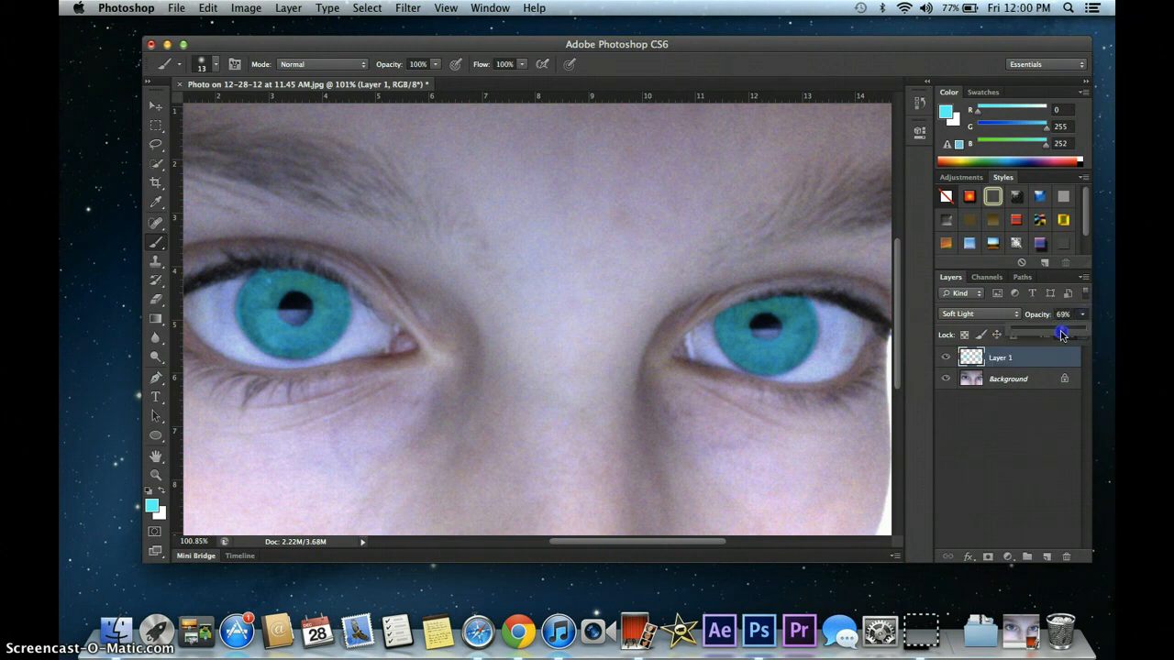
left_click_drag(1062, 329, 1047, 329)
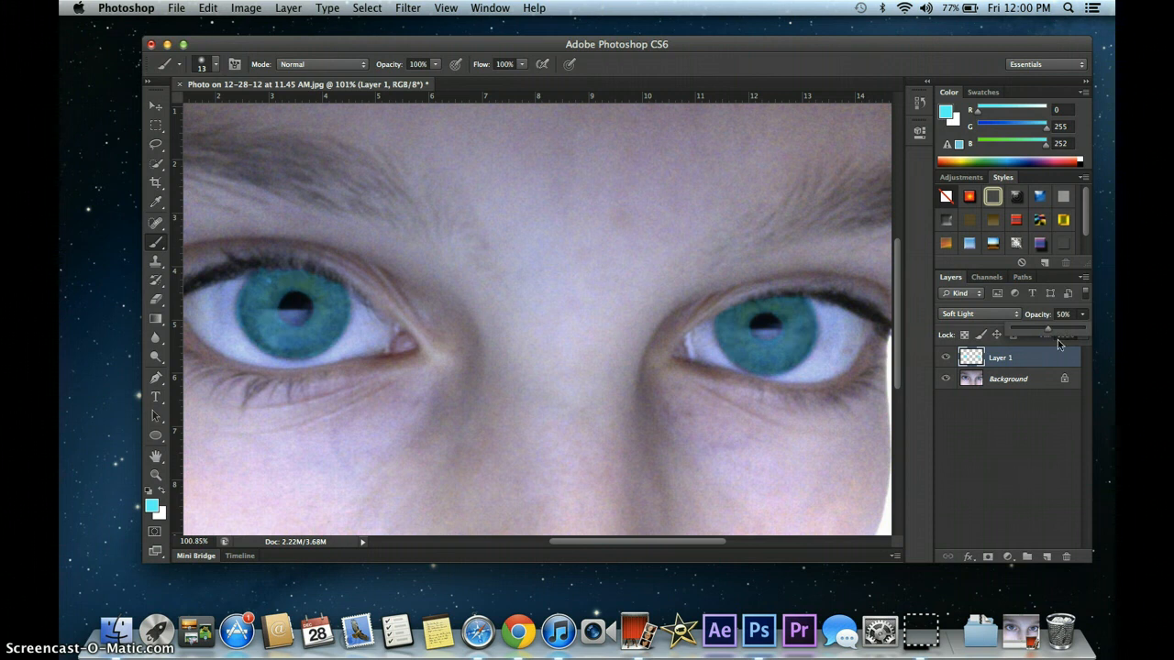
left_click(977, 314)
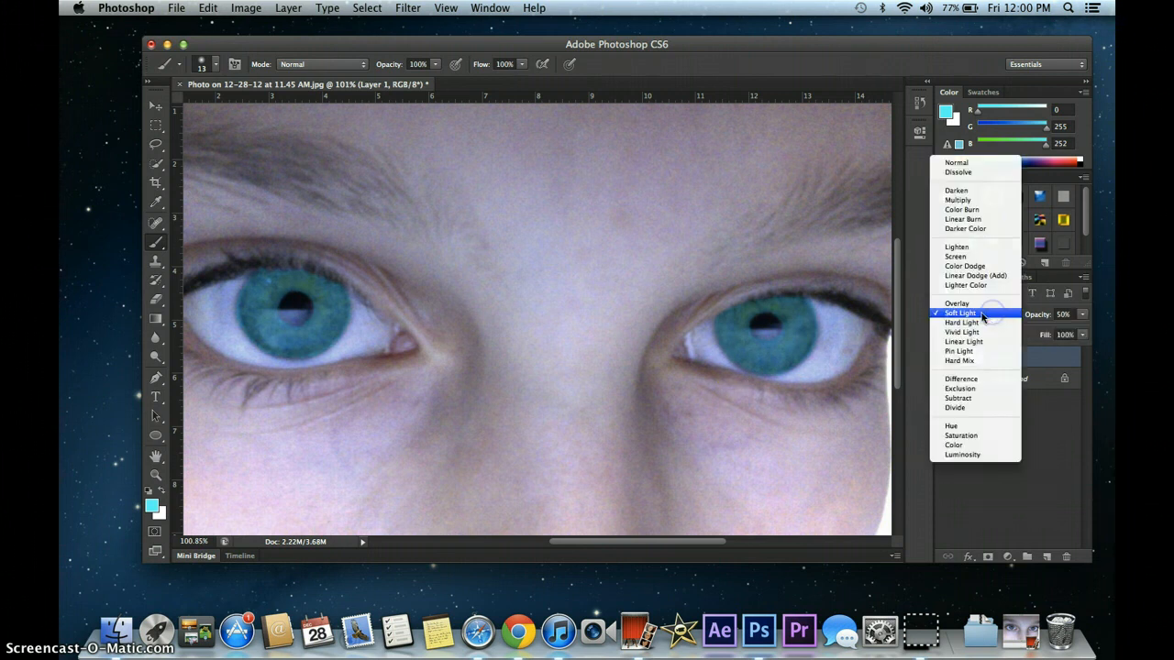
left_click(957, 304)
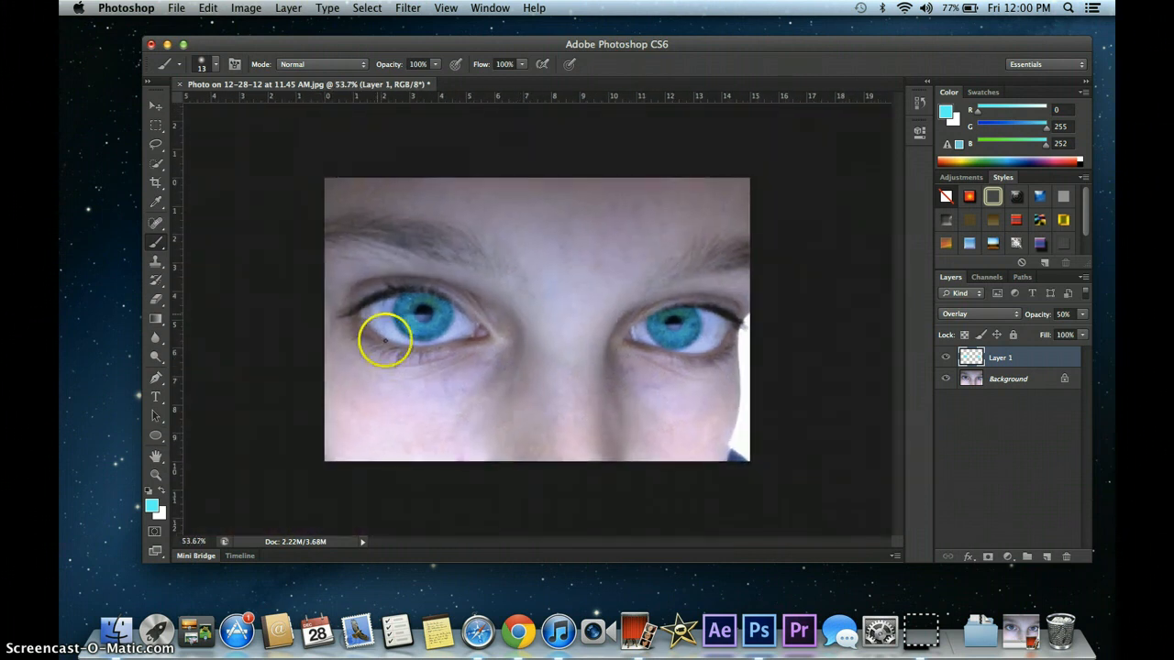
Try Overlay once more on Layer 1, then settle on Soft Light at 50% opacity
left_click(979, 314)
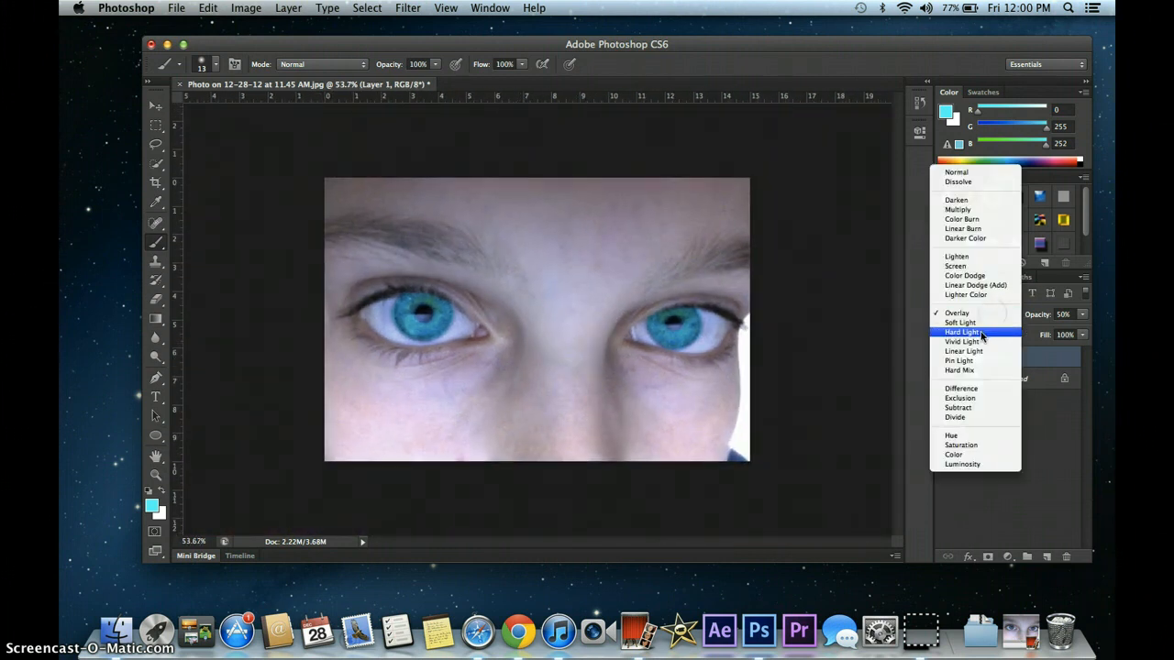
left_click(959, 322)
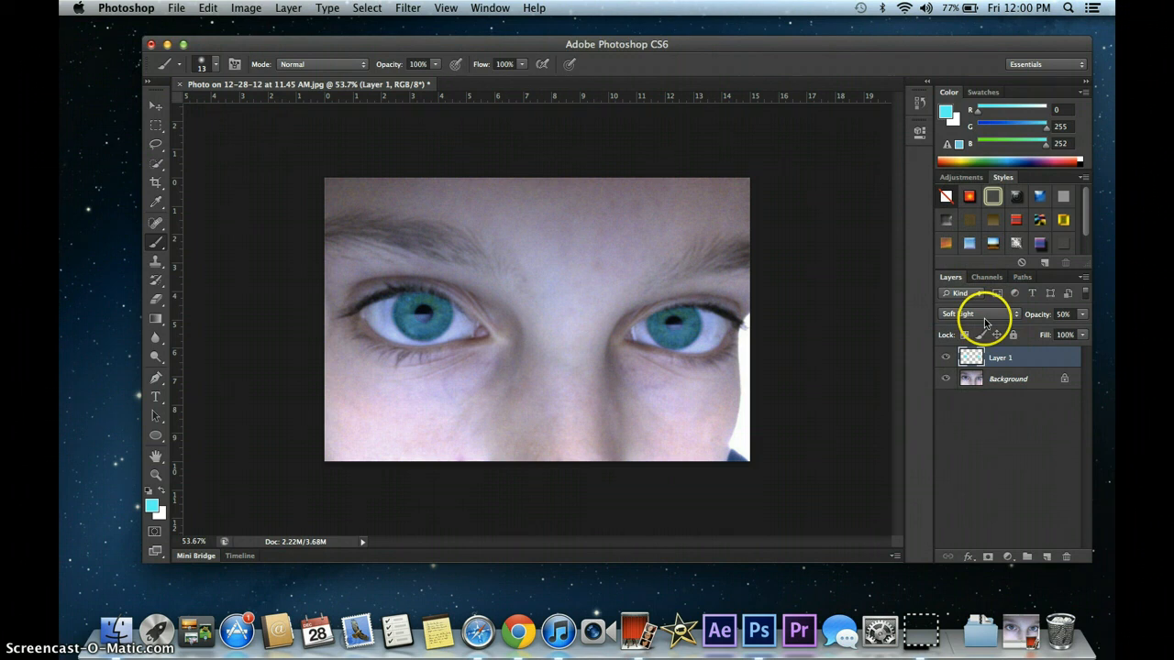
left_click(980, 313)
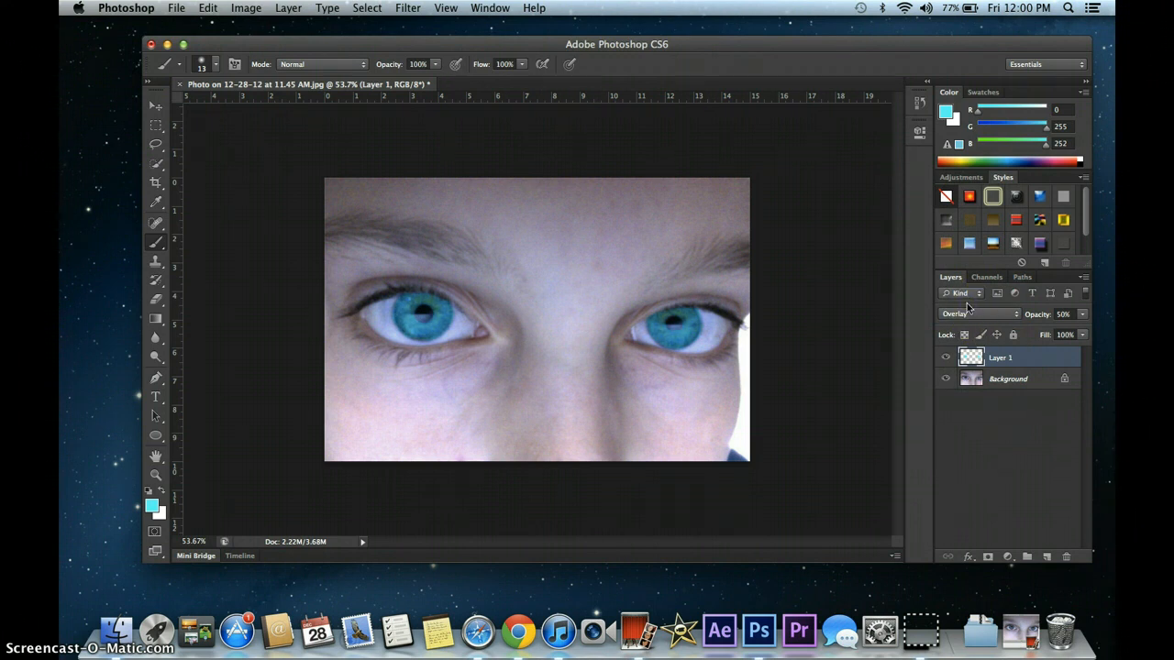
left_click(979, 314)
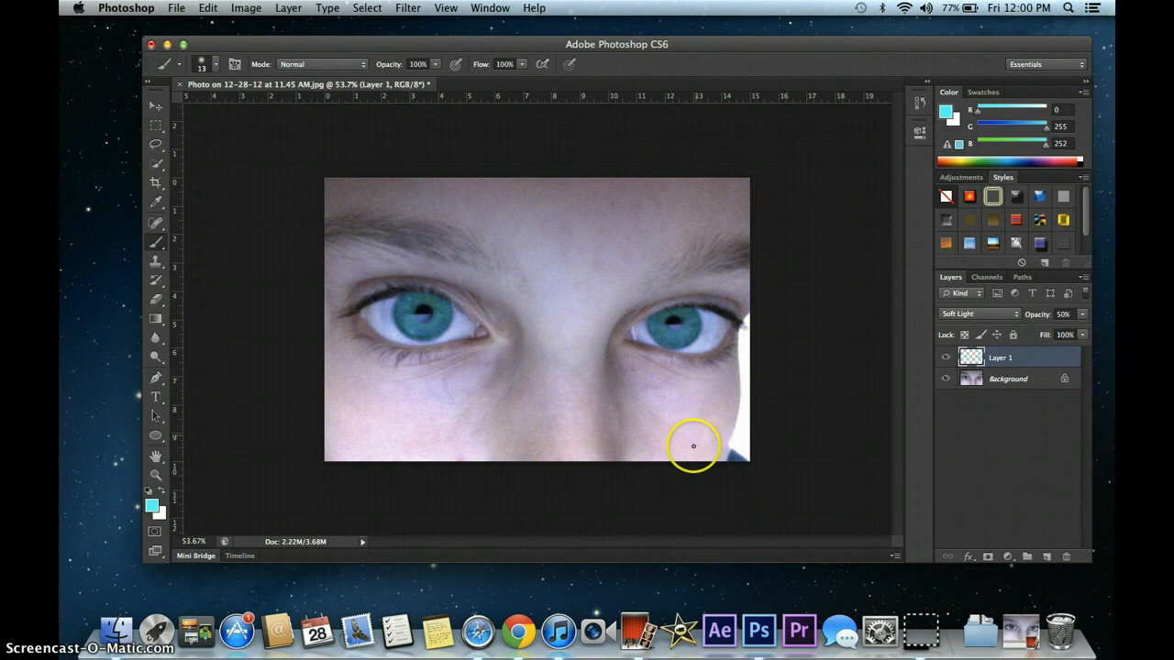
mouse_move(532, 299)
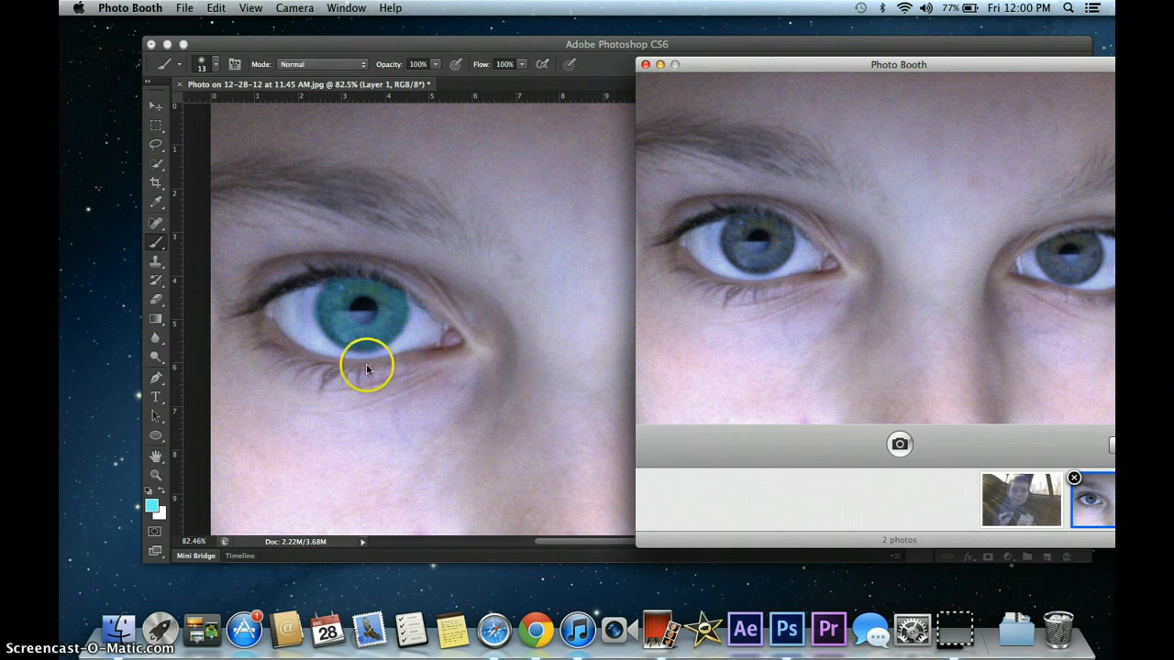
mouse_move(784, 99)
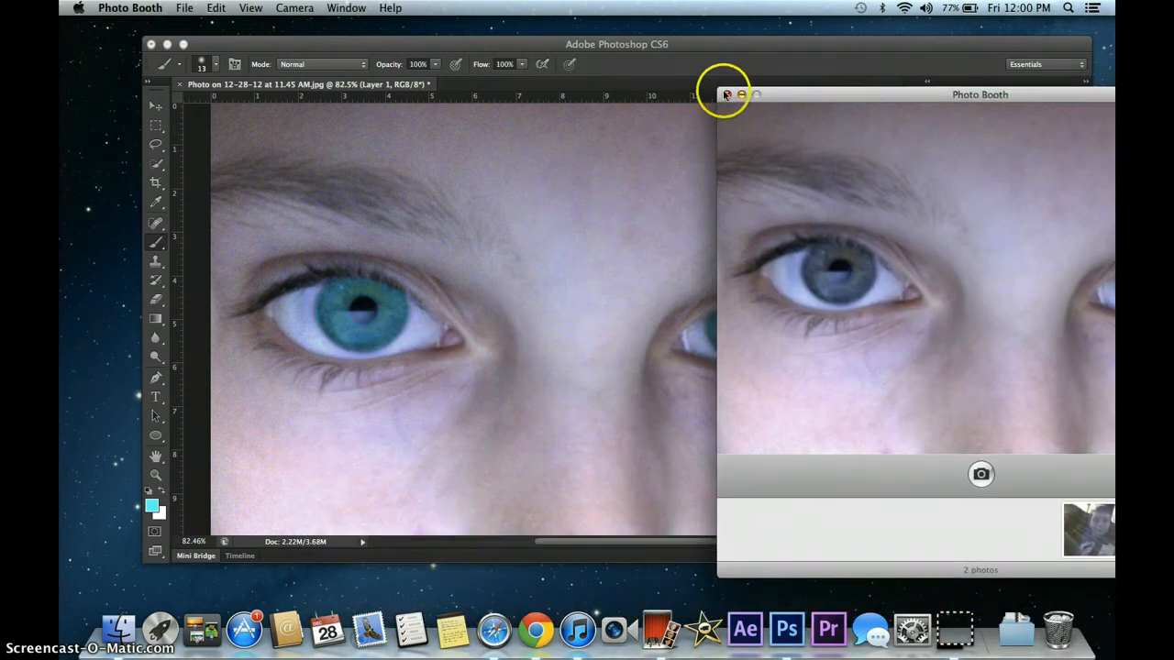
Close Photo Booth after comparing the grey-eyed original with the teal-eyed edit
left_click(725, 94)
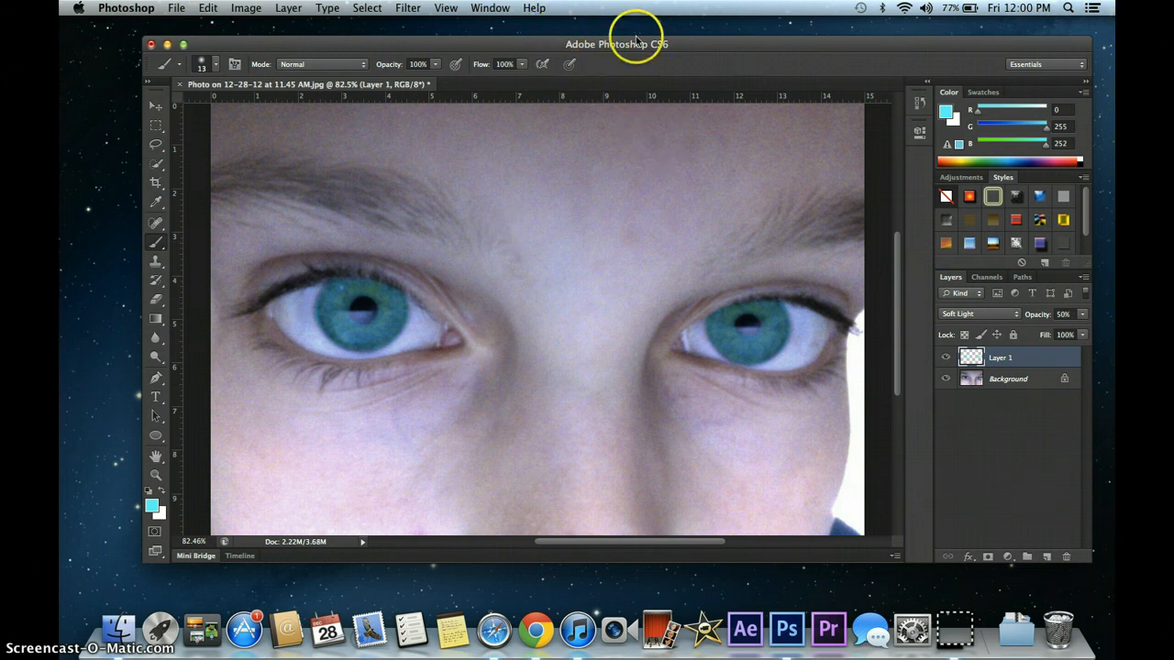
mouse_move(740, 49)
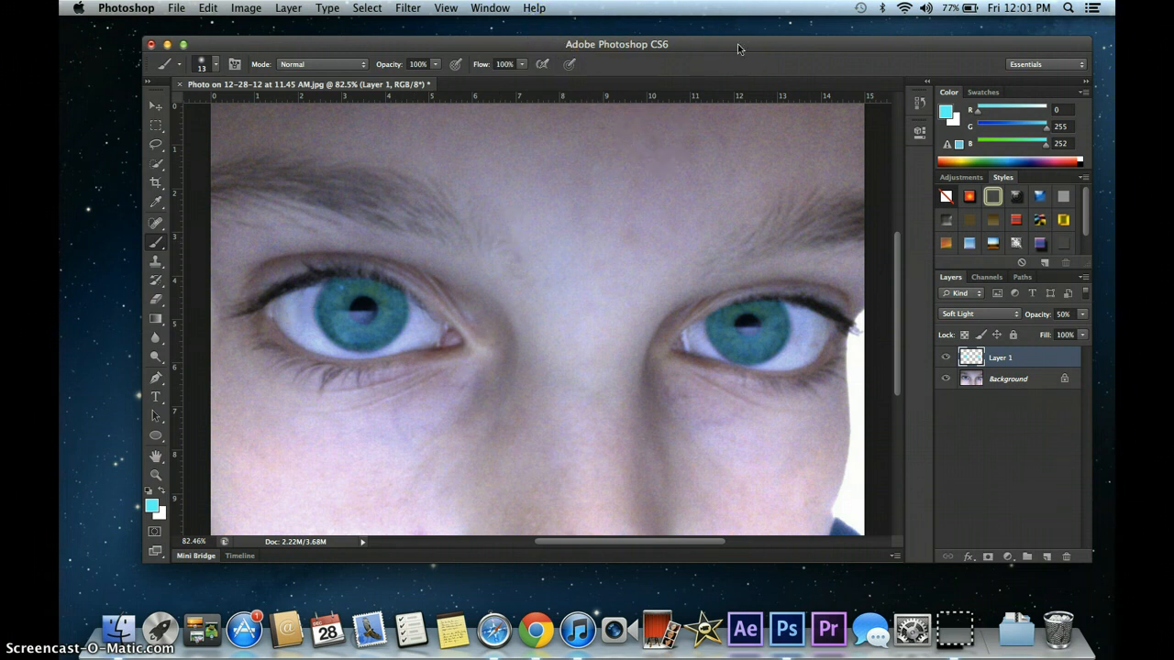